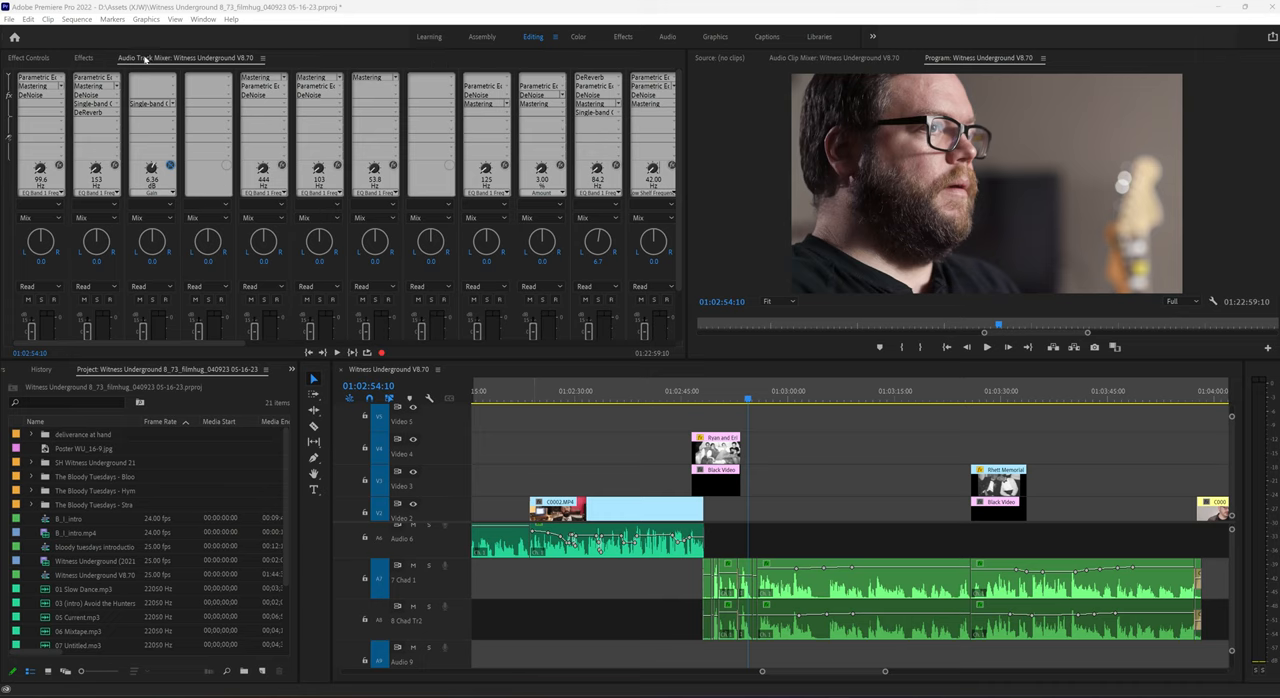
Step: Browse the panels list to reach Chad's mic clips around 01:03:02
left_click(202, 18)
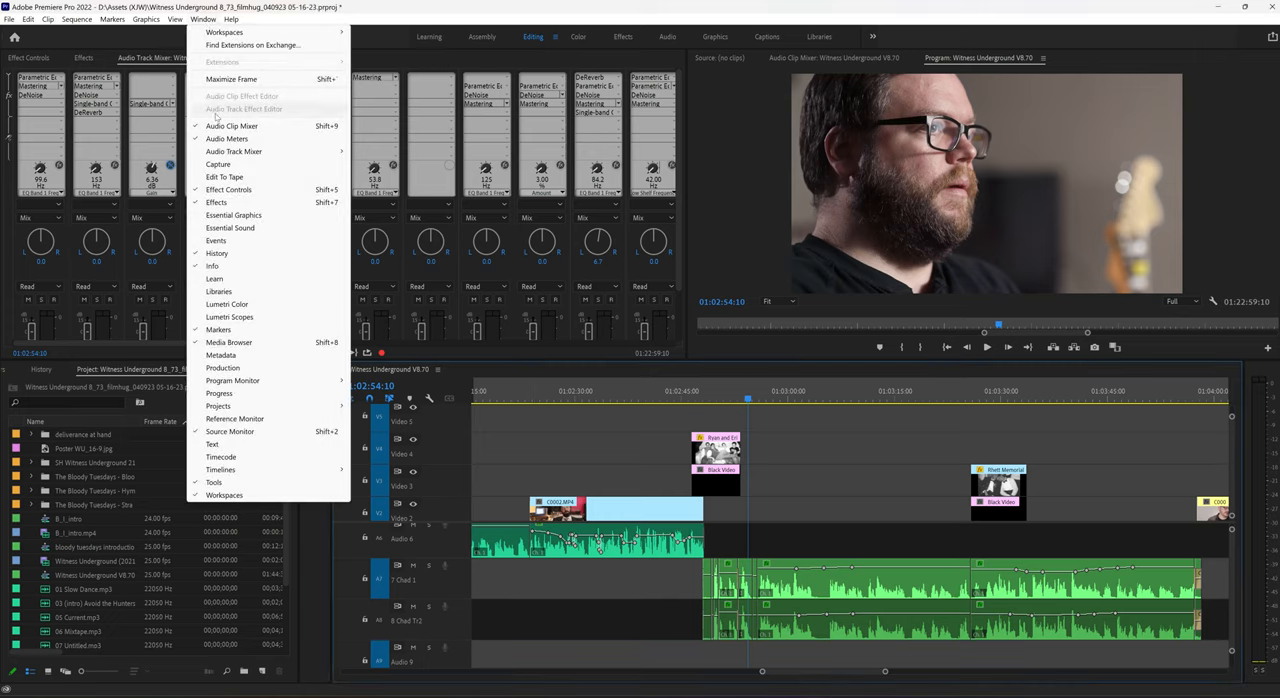
mouse_move(234, 152)
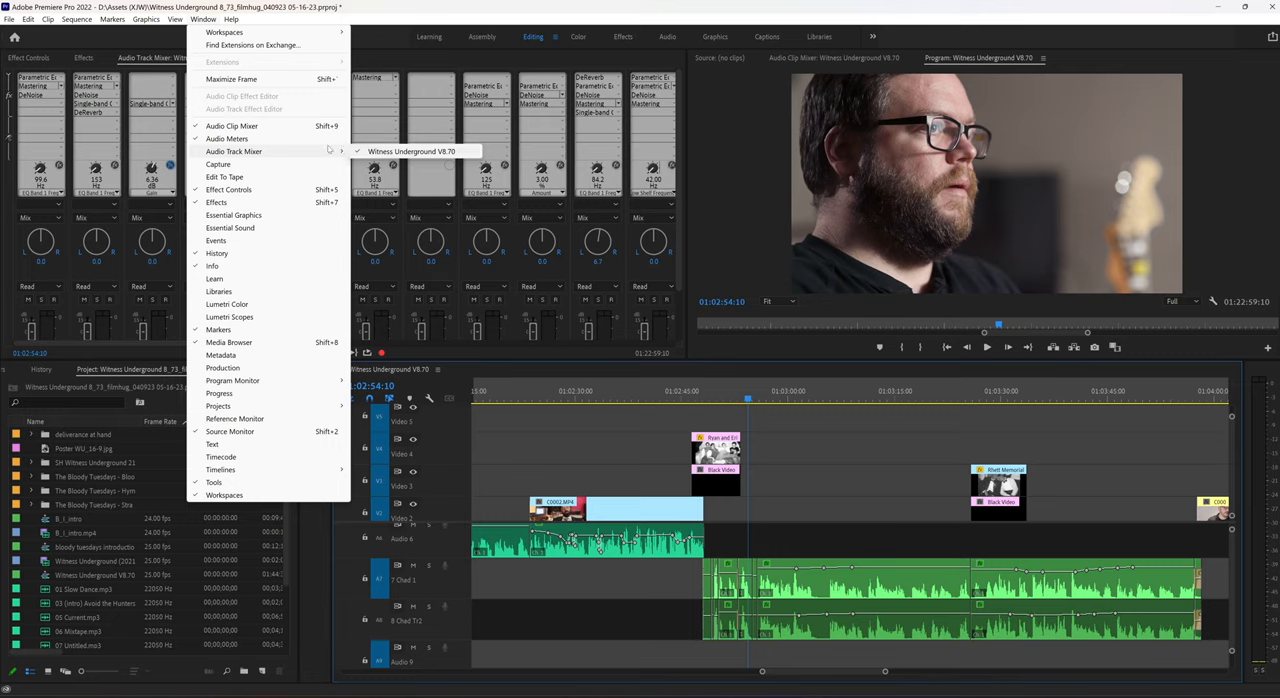
mouse_move(340, 158)
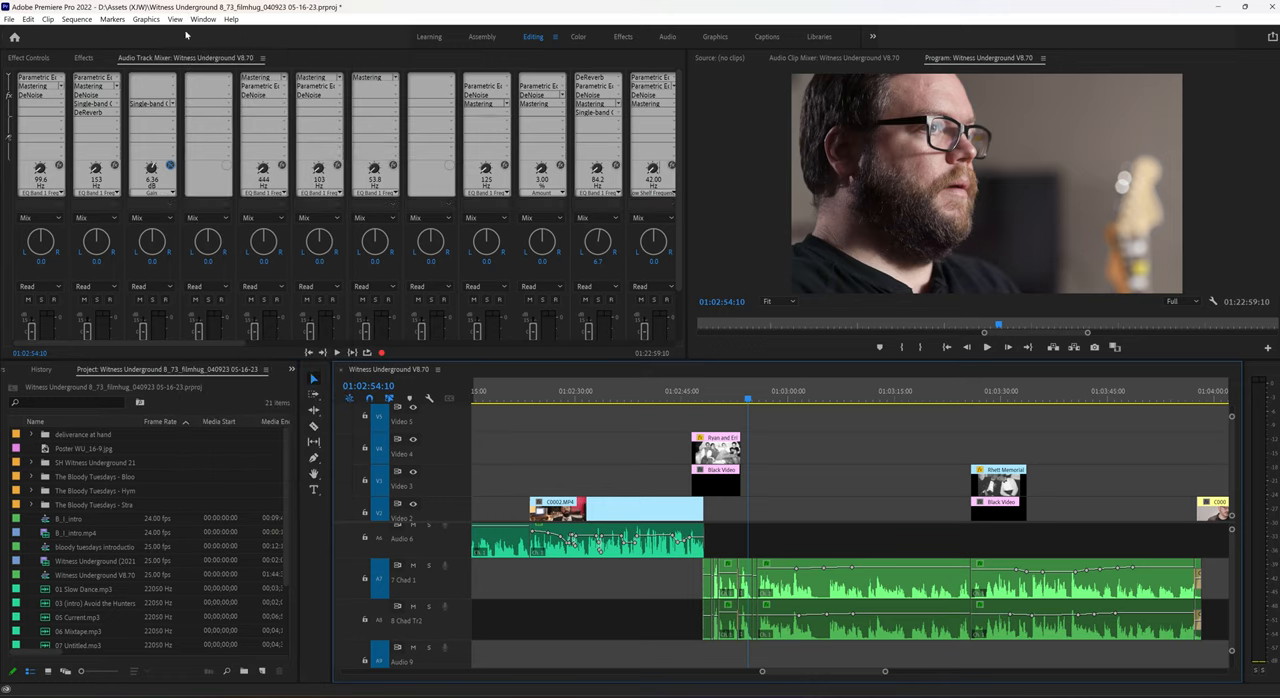
mouse_move(318, 276)
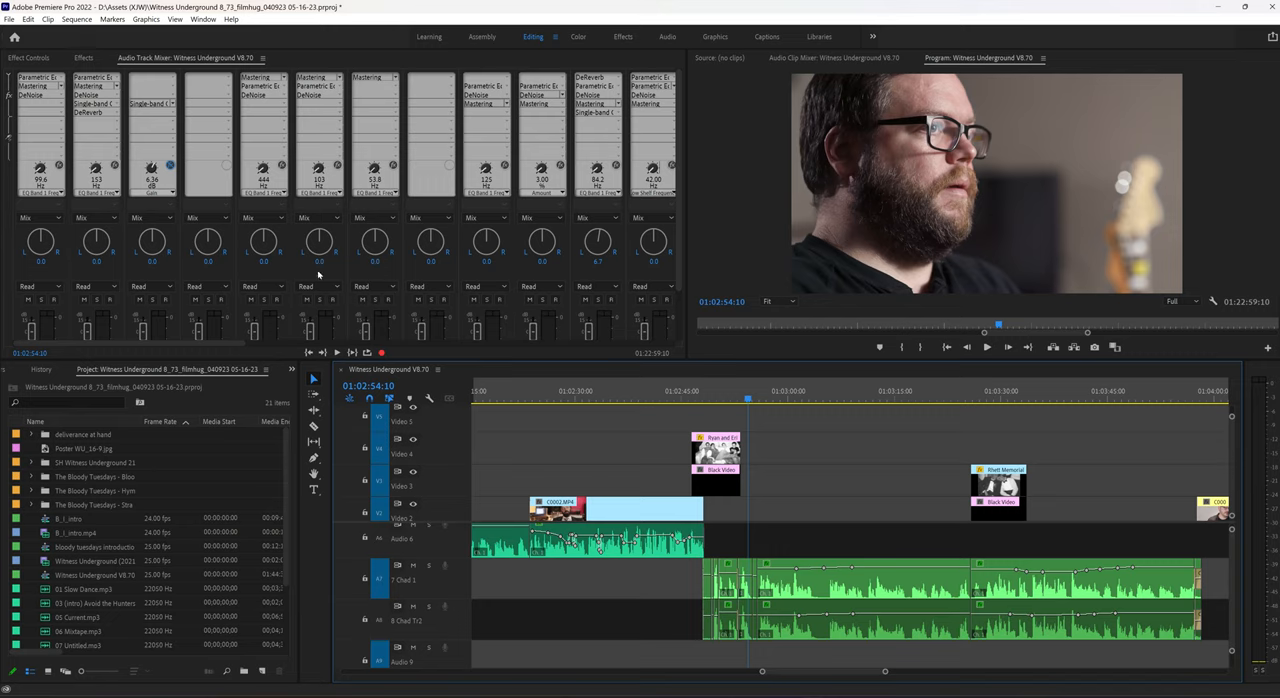
mouse_move(318, 276)
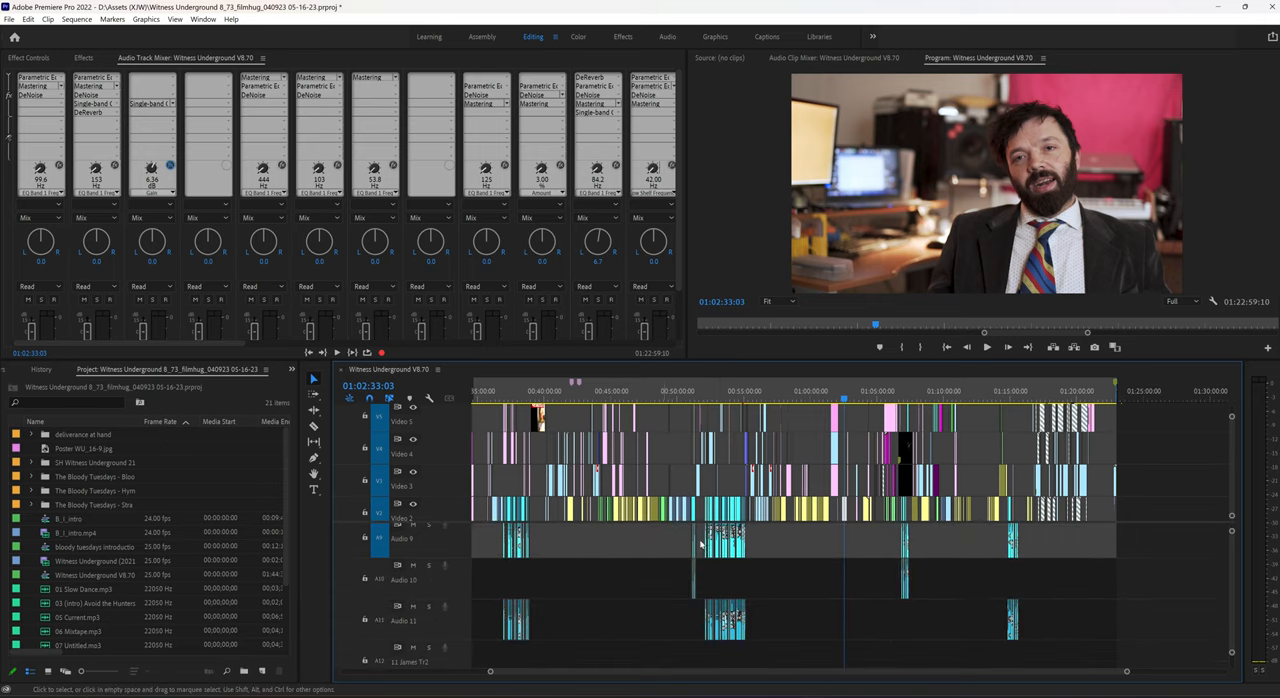
mouse_move(756, 544)
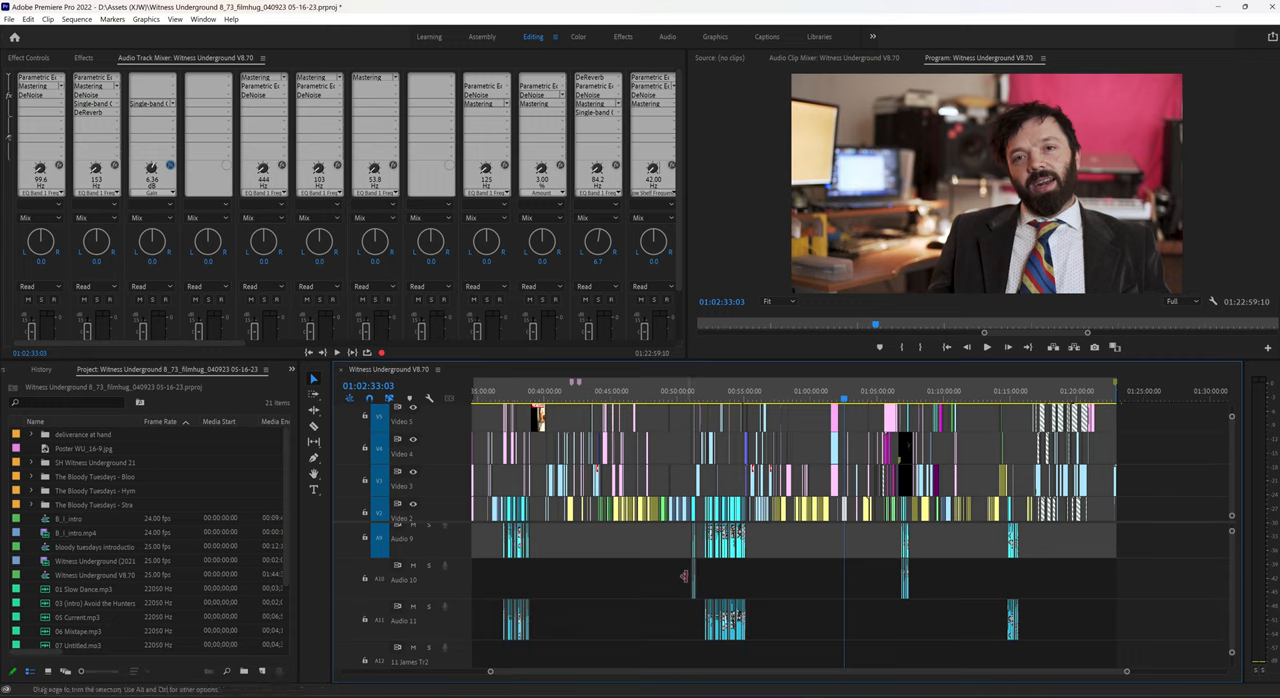
mouse_move(1020, 616)
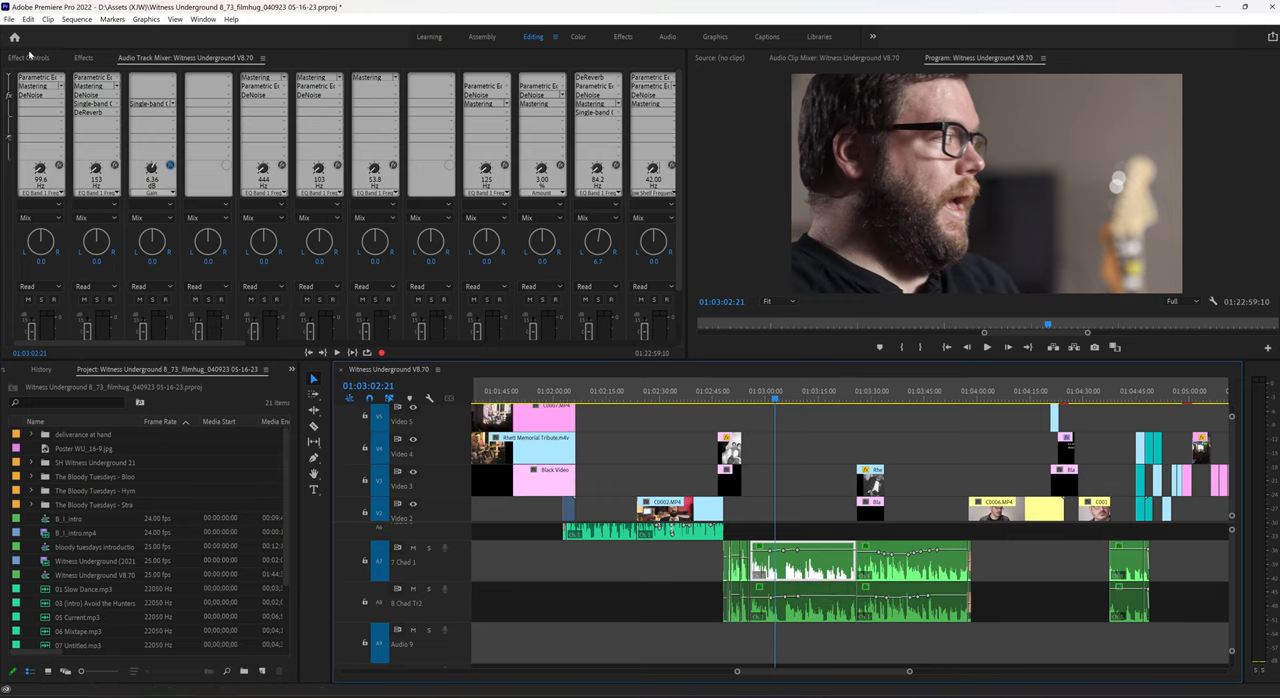
Step: Add a Mastering effect to track 7 (Chad 1) and bring up its editor
left_click(28, 56)
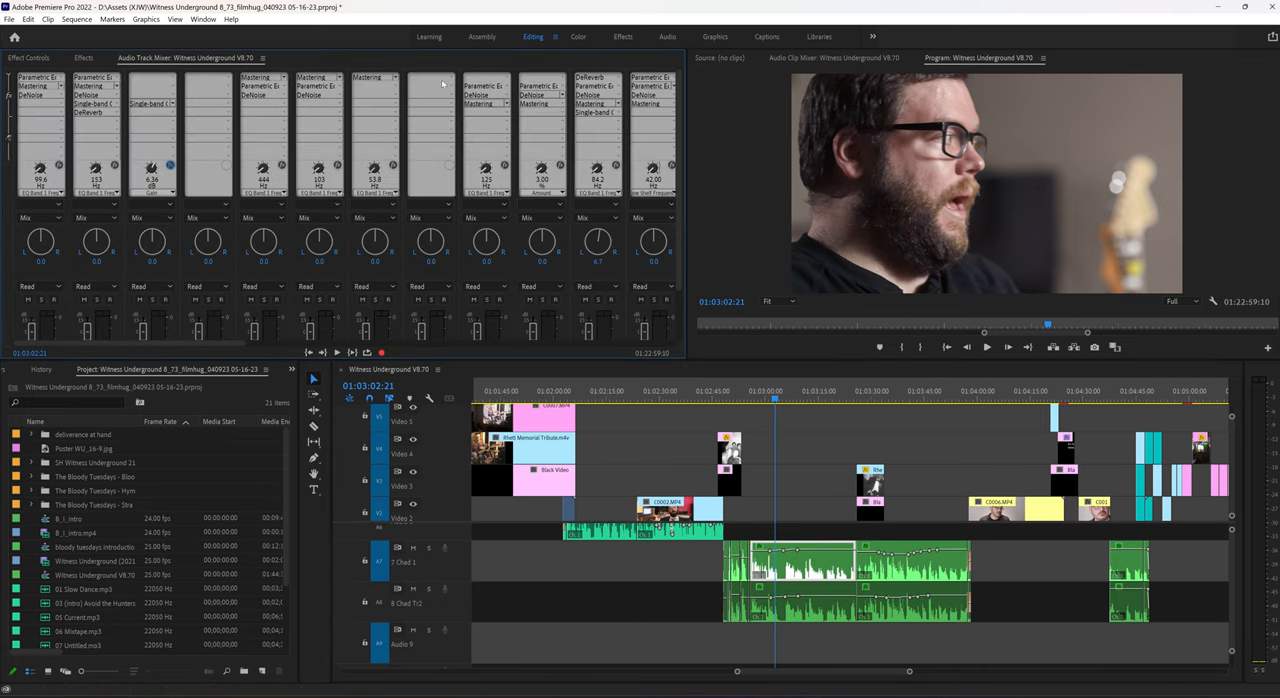
left_click(448, 82)
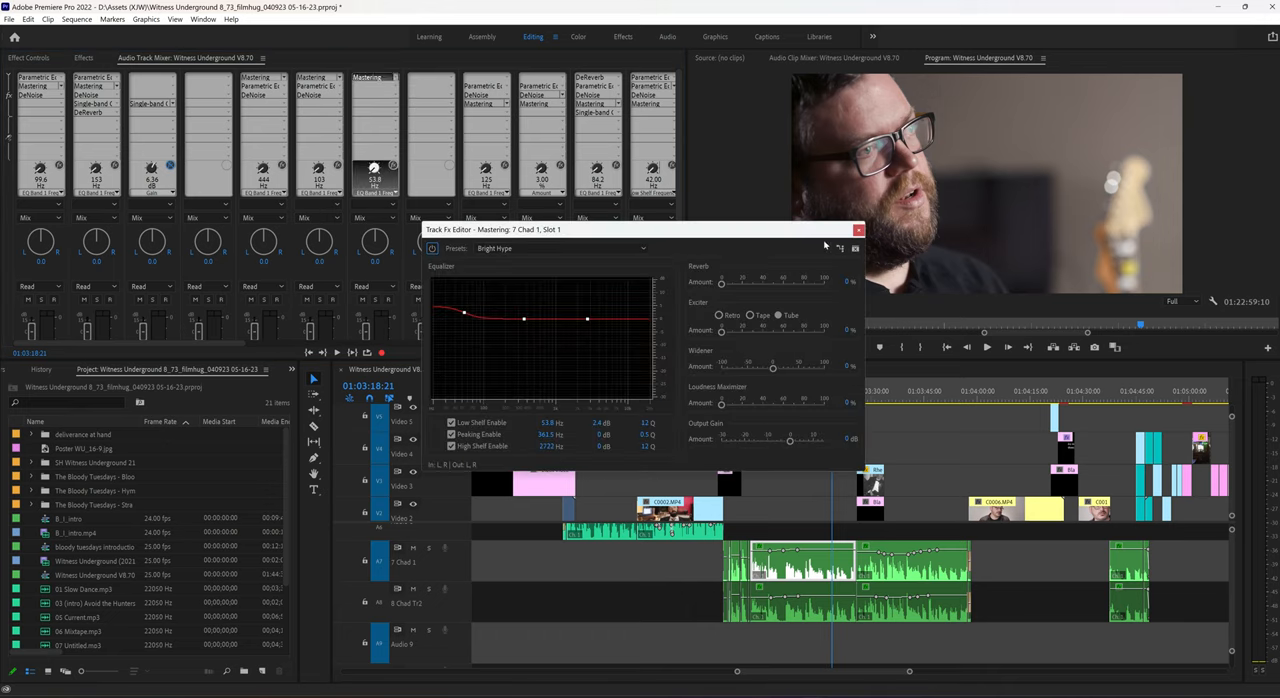
Step: Close Chad 1's Mastering editor and add a Parametric Equalizer to track 8
left_click(856, 228)
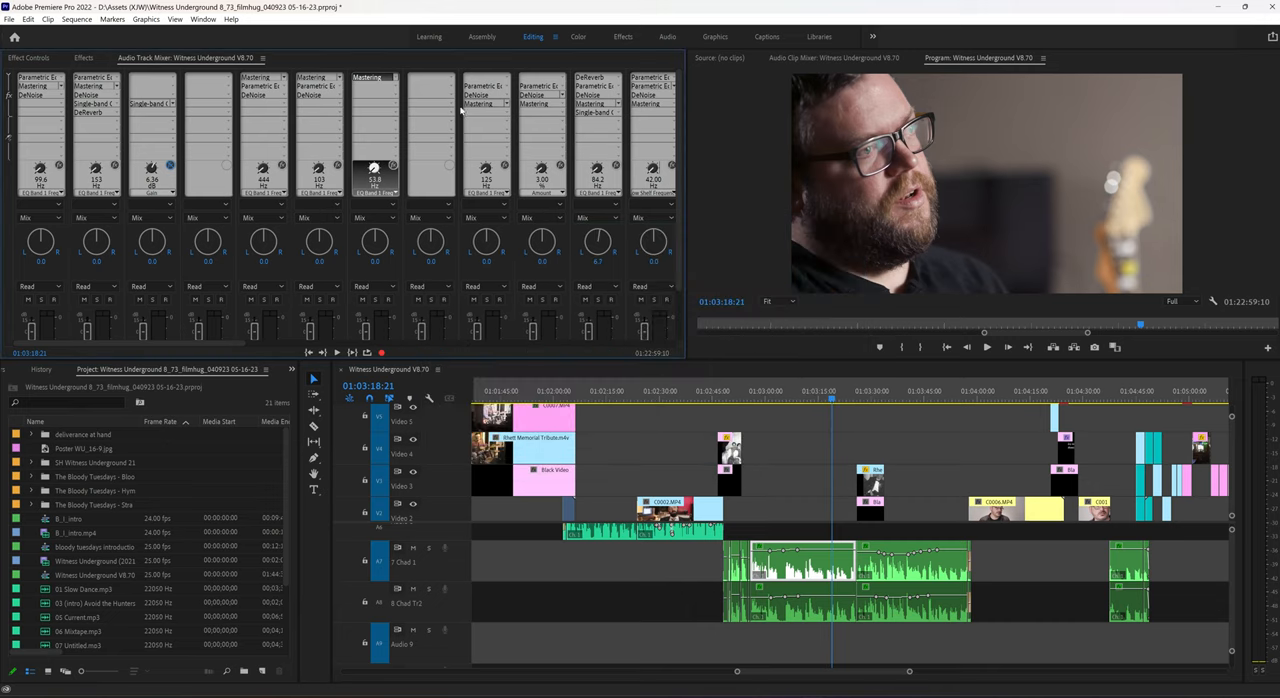
left_click(432, 78)
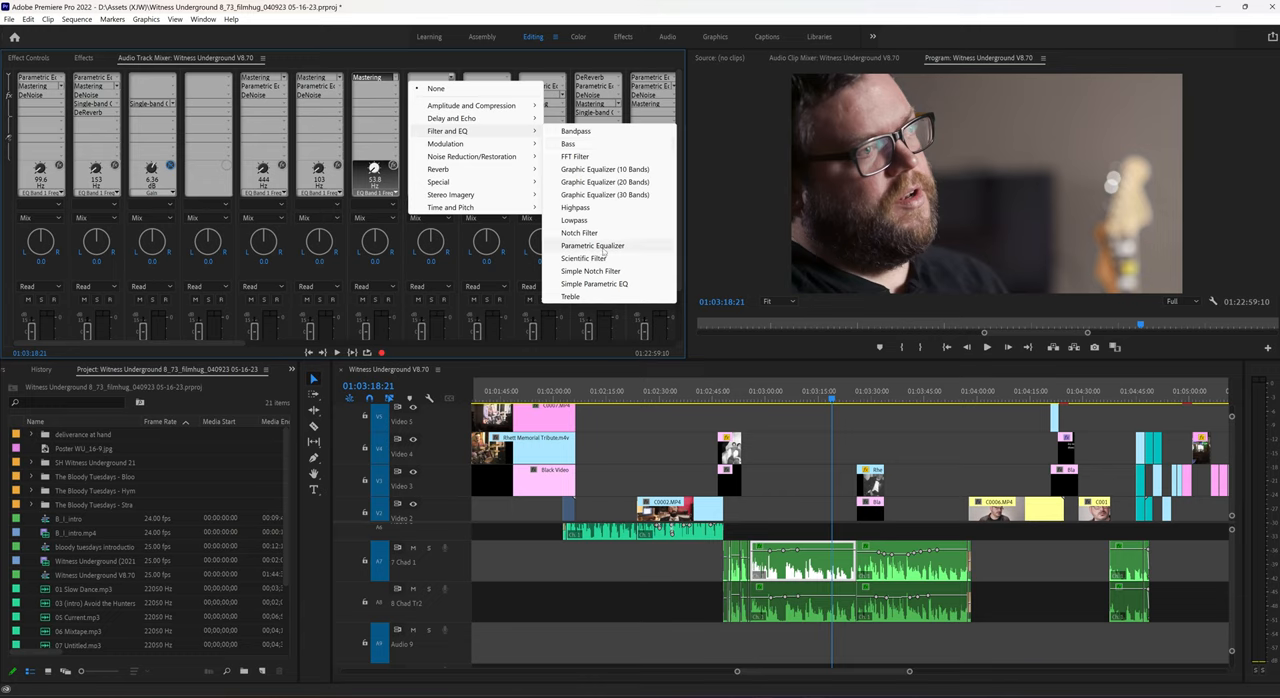
left_click(592, 244)
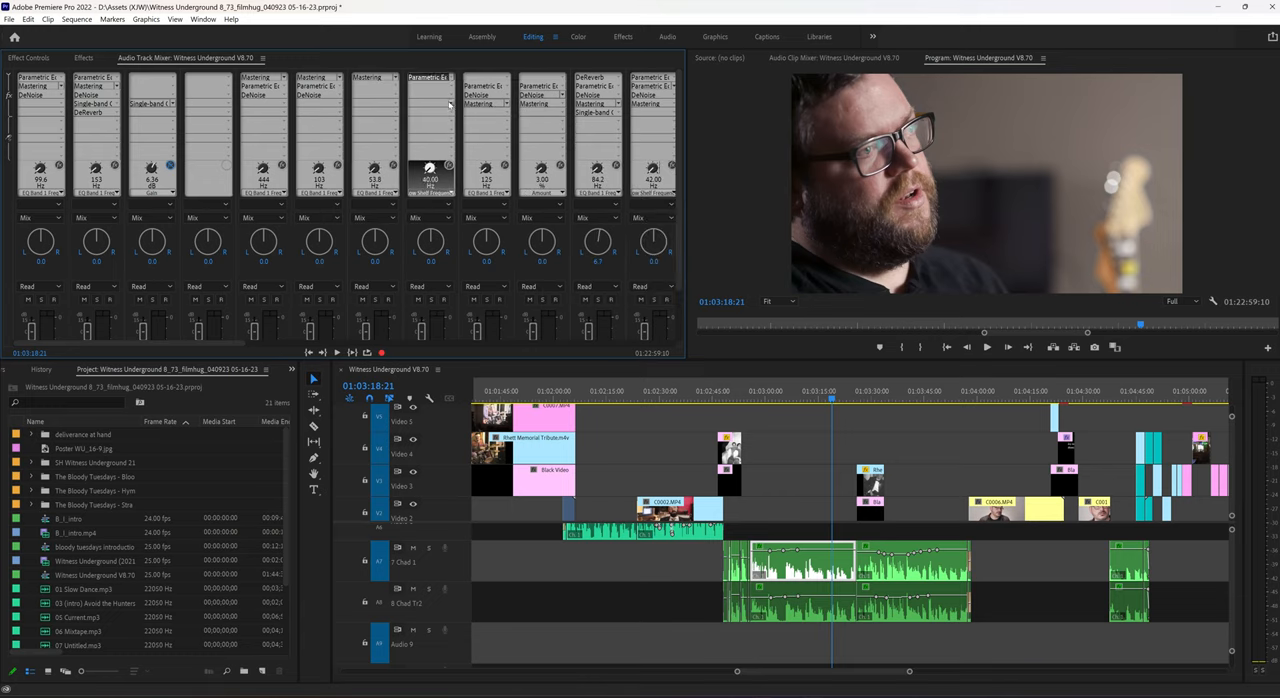
Step: Flatten the equalizer curve of track 8's Mastering effect
left_click(430, 80)
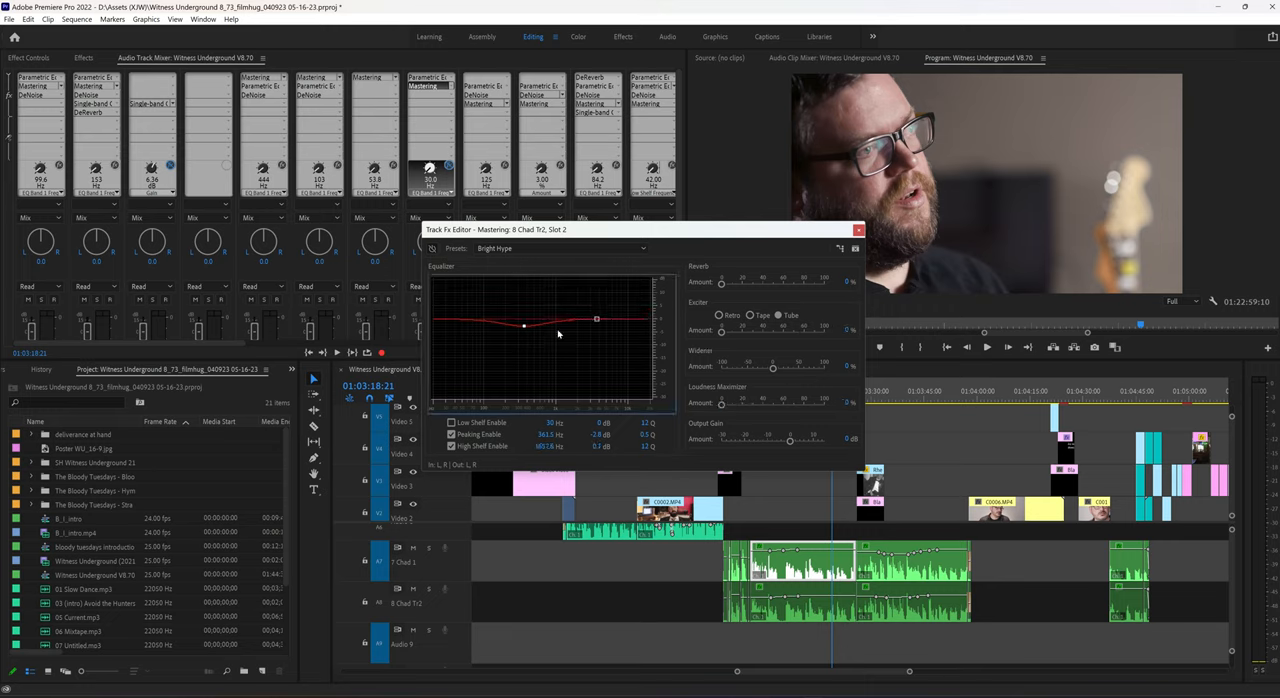
left_click_drag(524, 324, 524, 320)
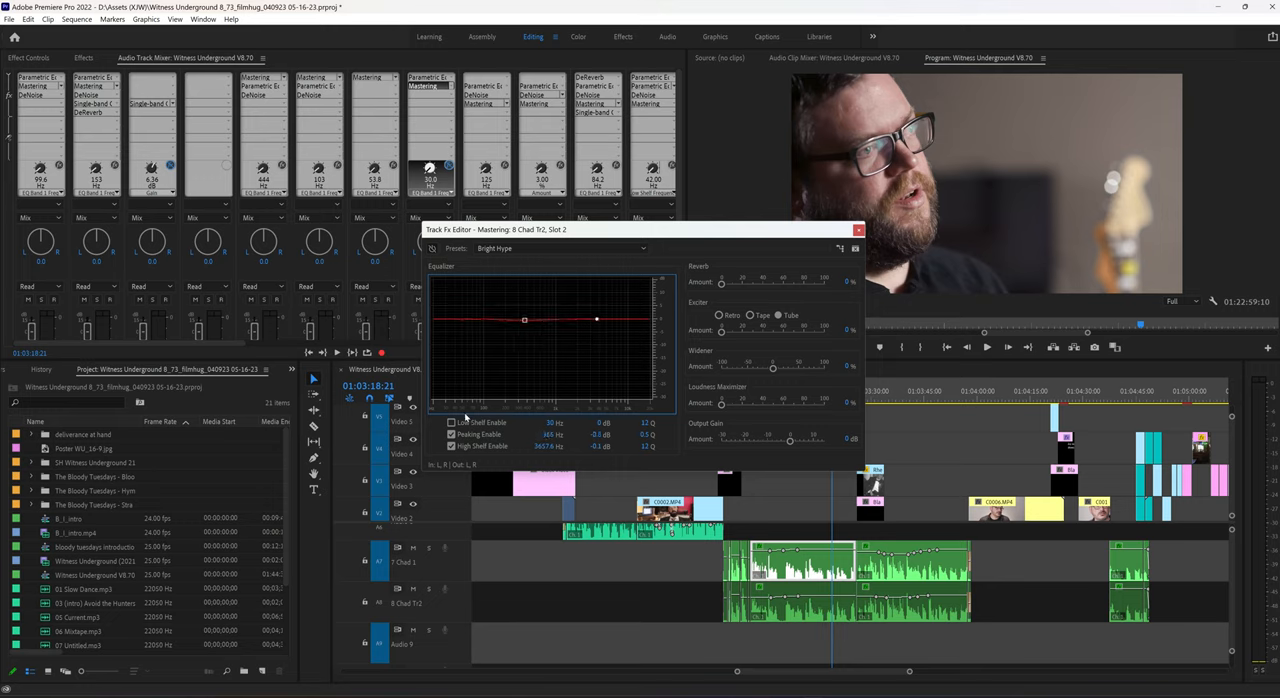
left_click(452, 422)
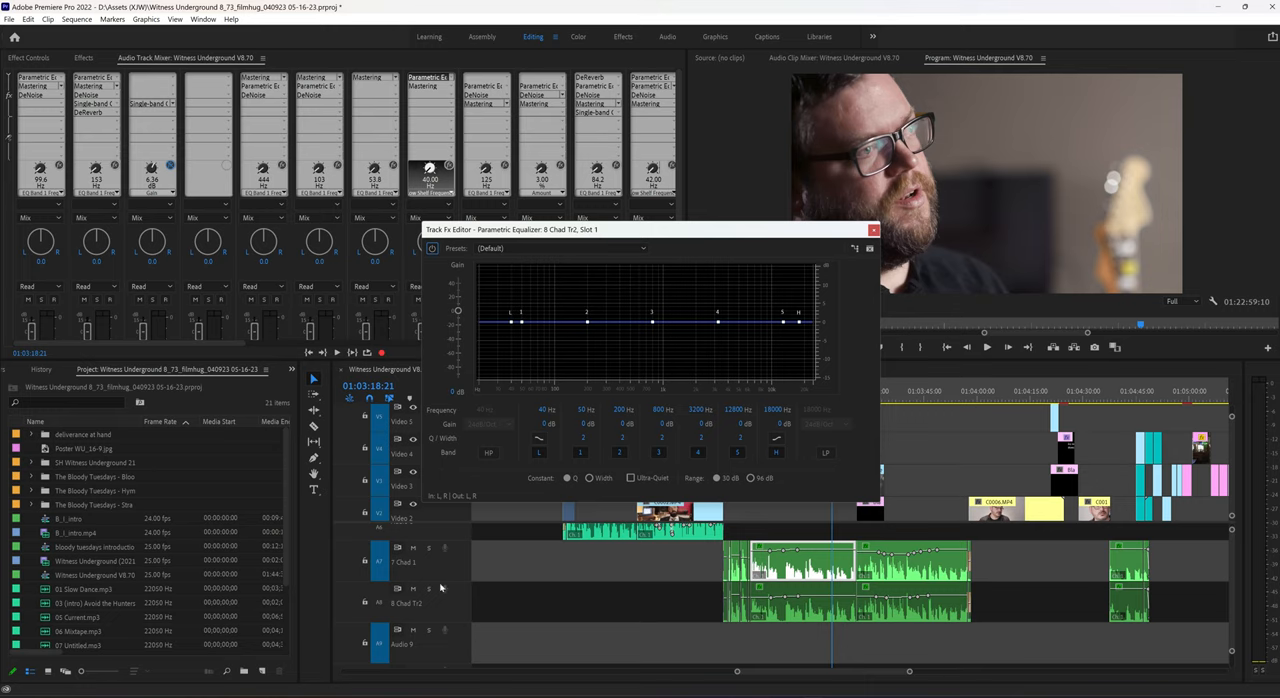
mouse_move(434, 600)
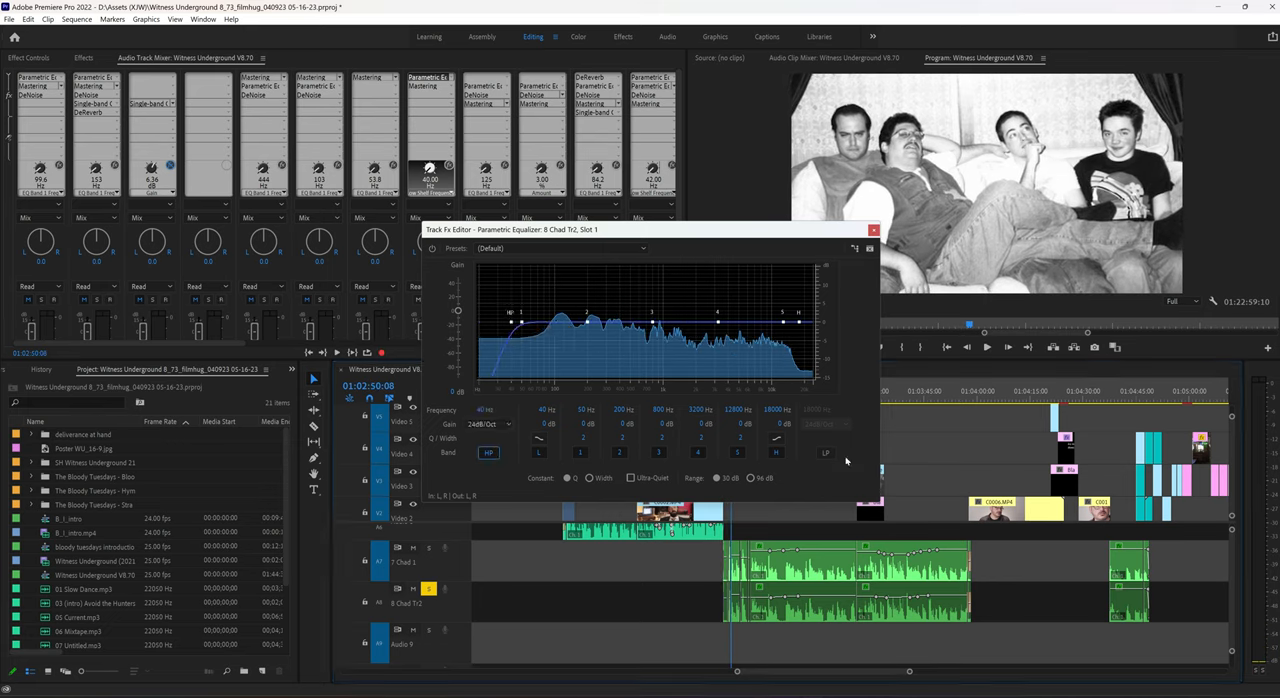
Step: Roll off the low and high frequency ends of track 8's Parametric Equalizer
left_click(826, 452)
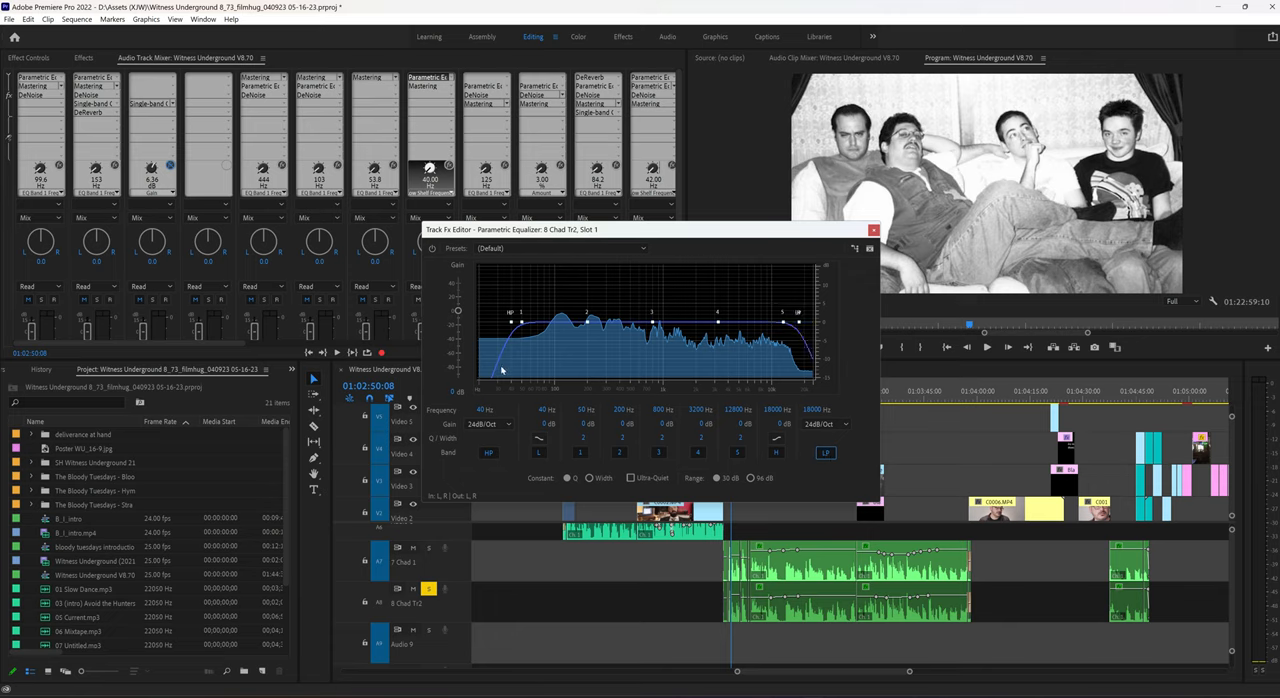
mouse_move(520, 332)
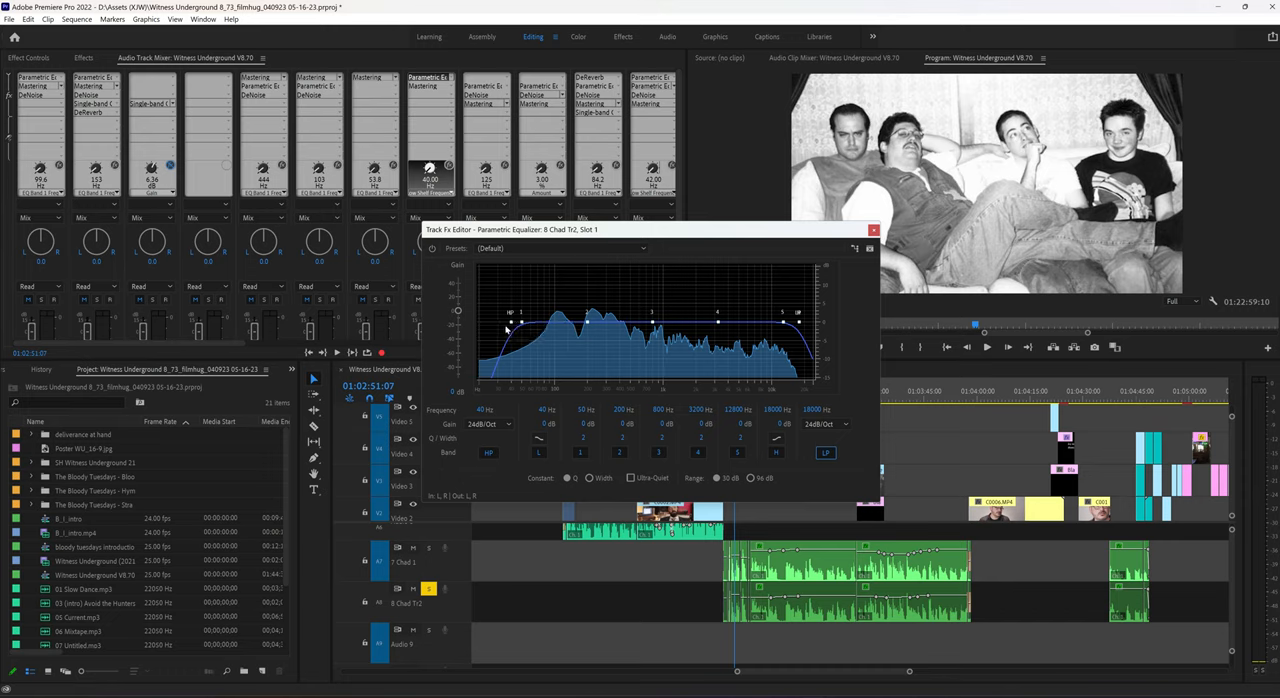
mouse_move(496, 344)
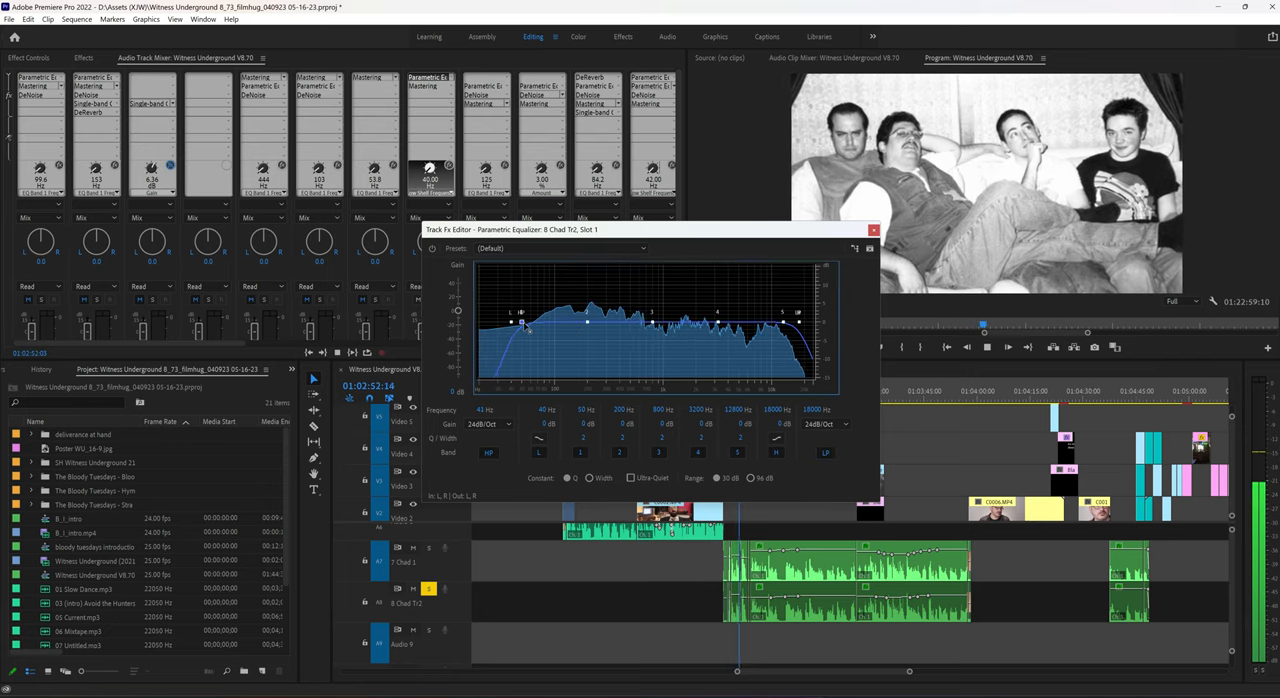
left_click_drag(524, 330, 560, 330)
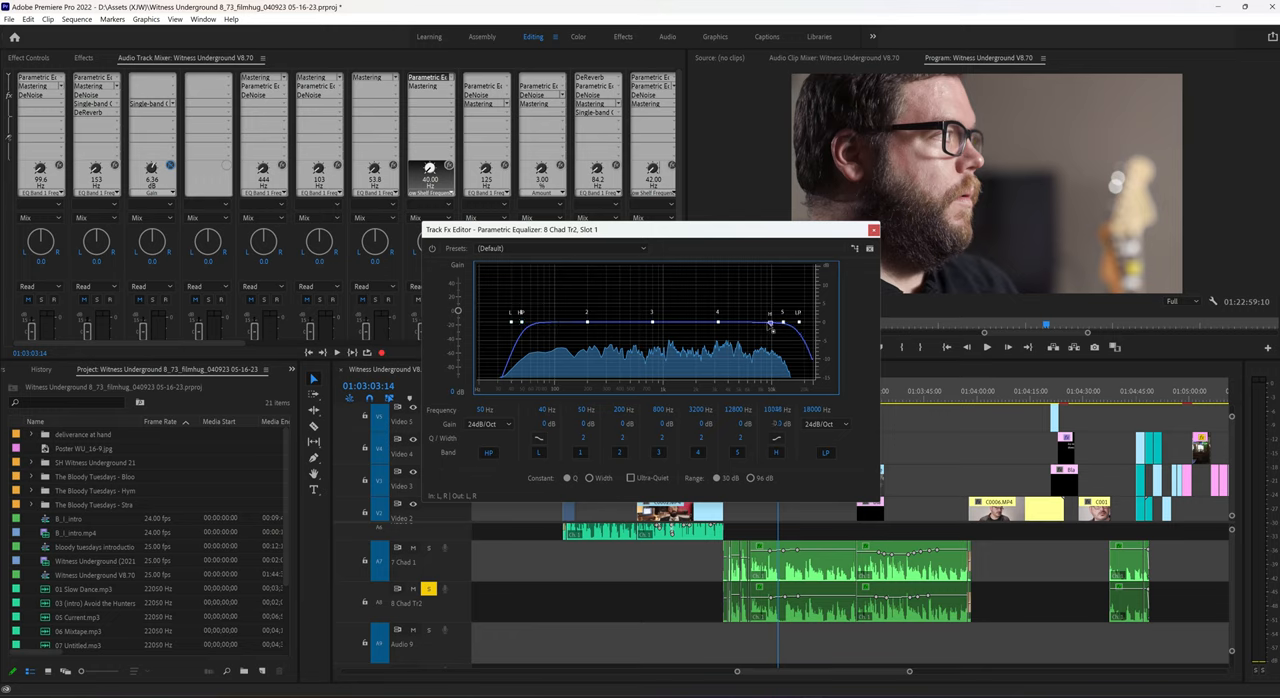
Step: Cut a narrow midrange band in track 8's Parametric Equalizer
left_click_drag(800, 324, 780, 320)
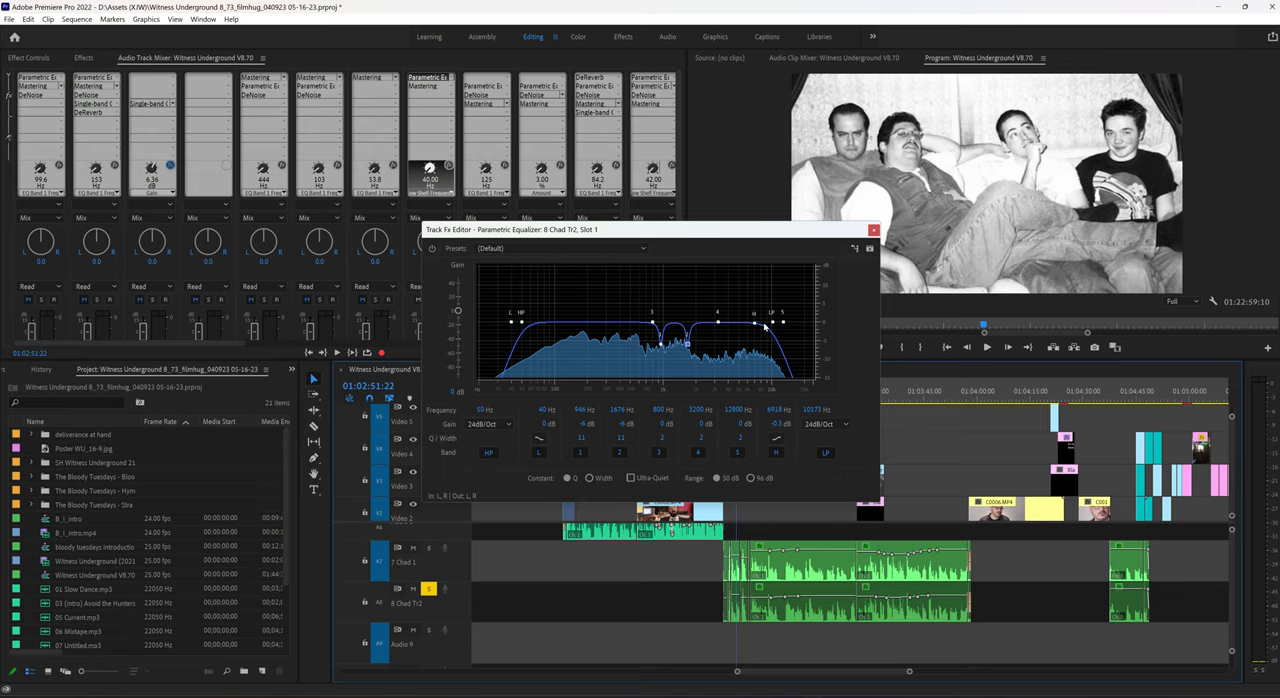
mouse_move(764, 324)
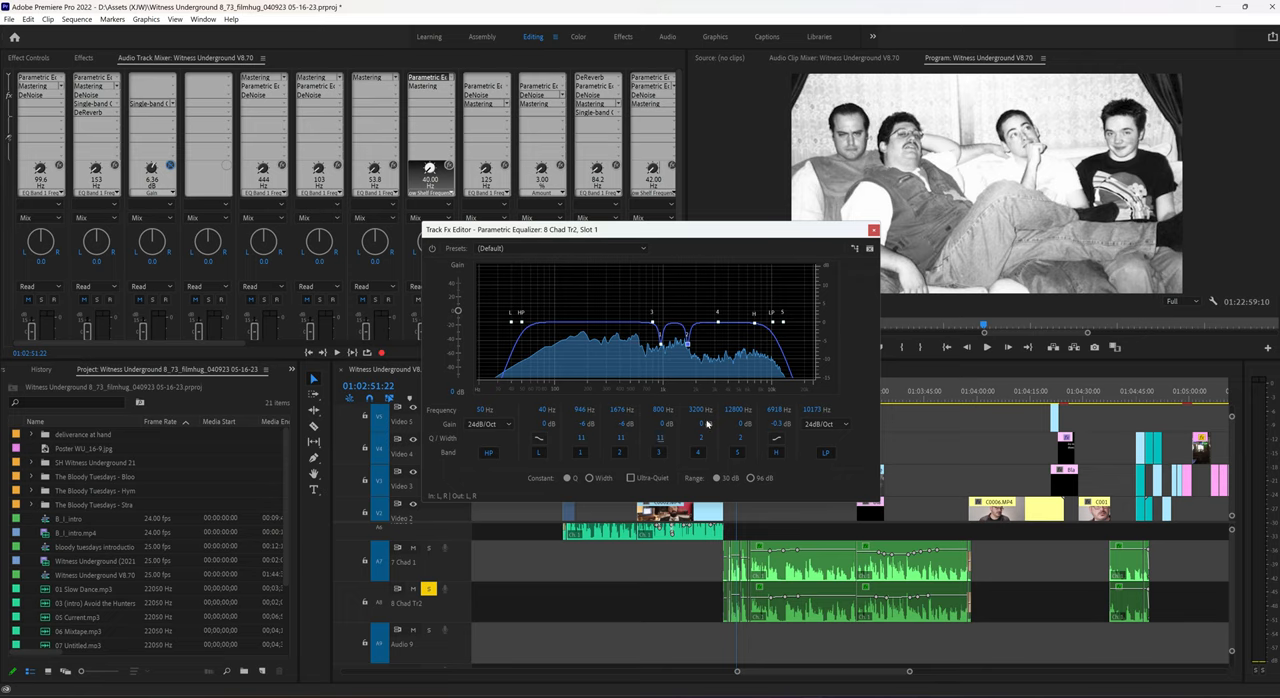
Step: Narrow a high-mid band's Q, boost it and sweep it to find harsh frequencies
left_click(656, 424)
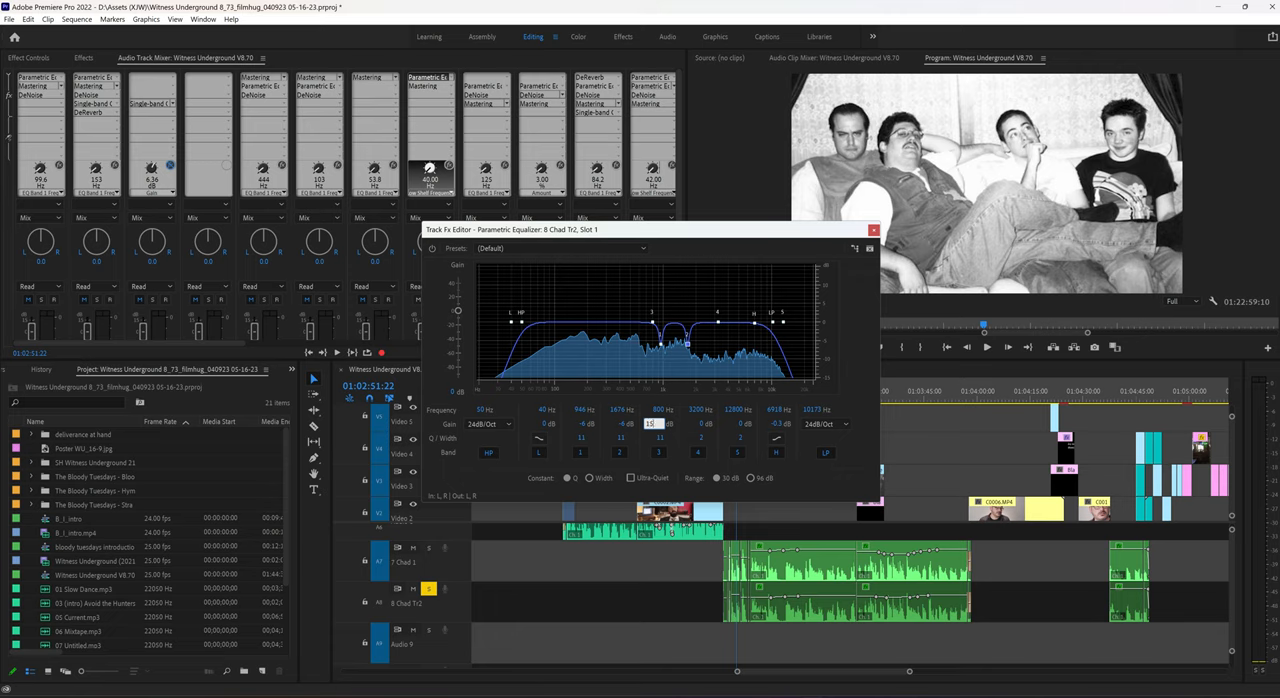
left_click_drag(656, 330, 656, 280)
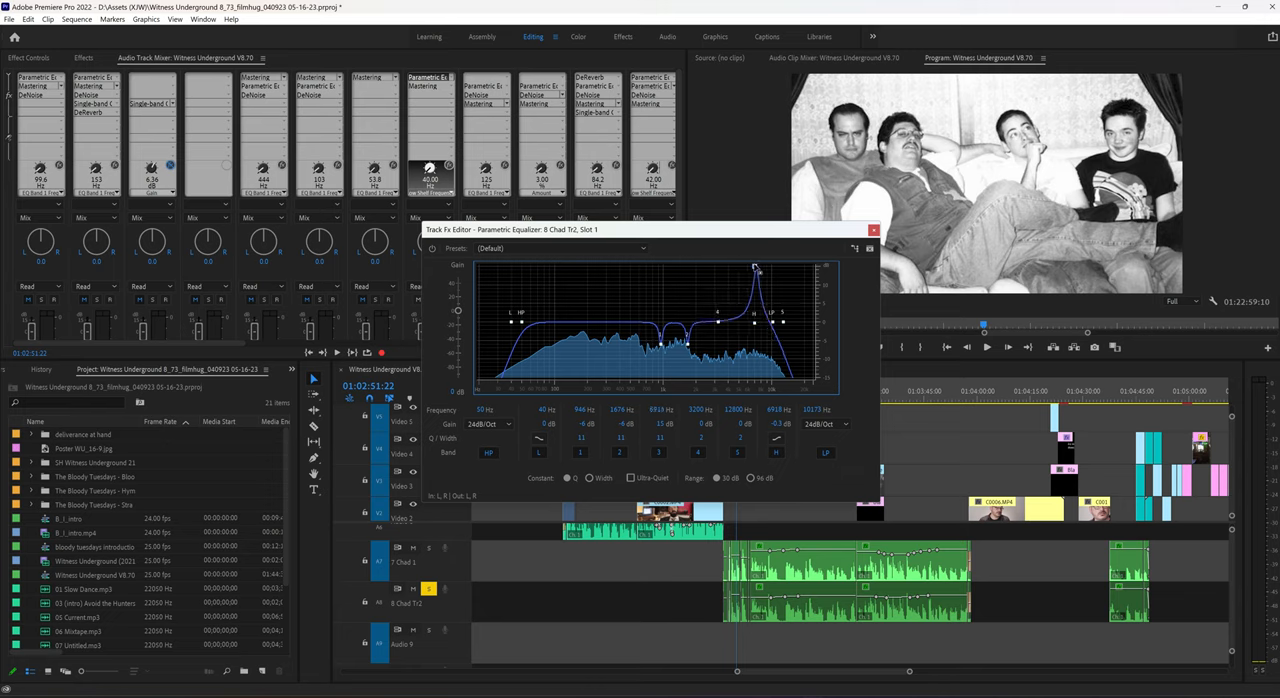
left_click_drag(756, 270, 764, 268)
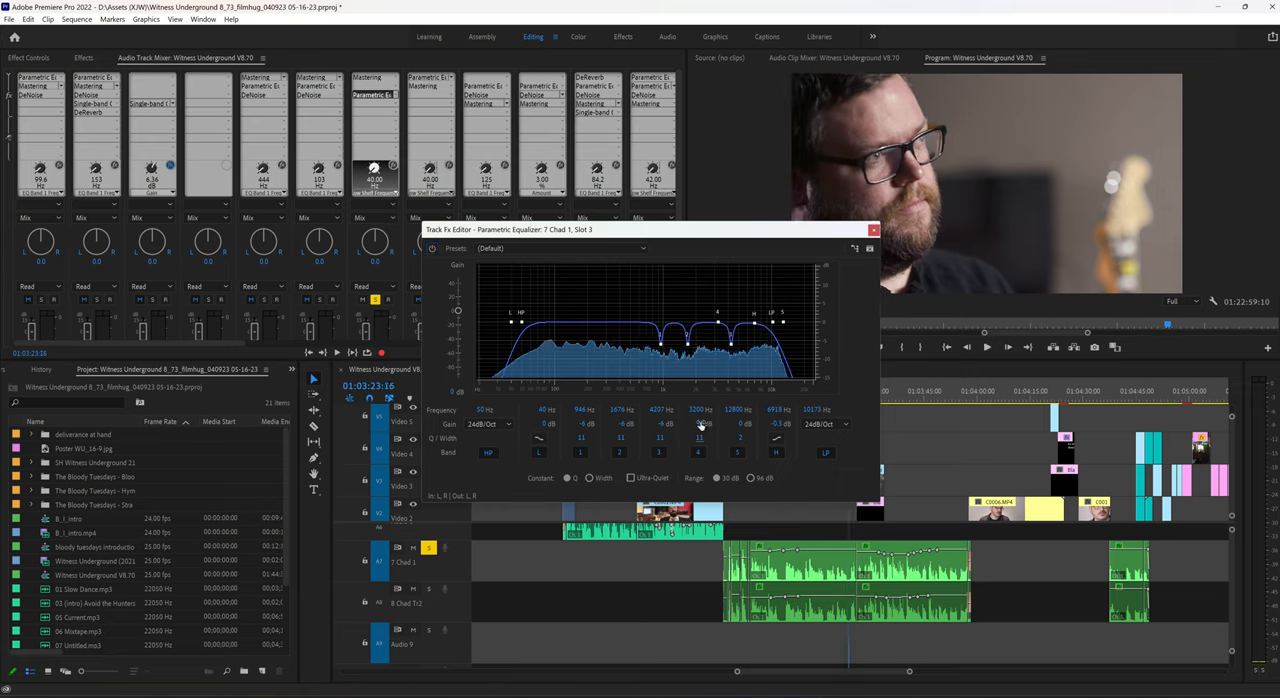
Step: Deepen two notch cuts in Chad 1's Parametric Equalizer curve
left_click_drag(712, 310, 740, 340)
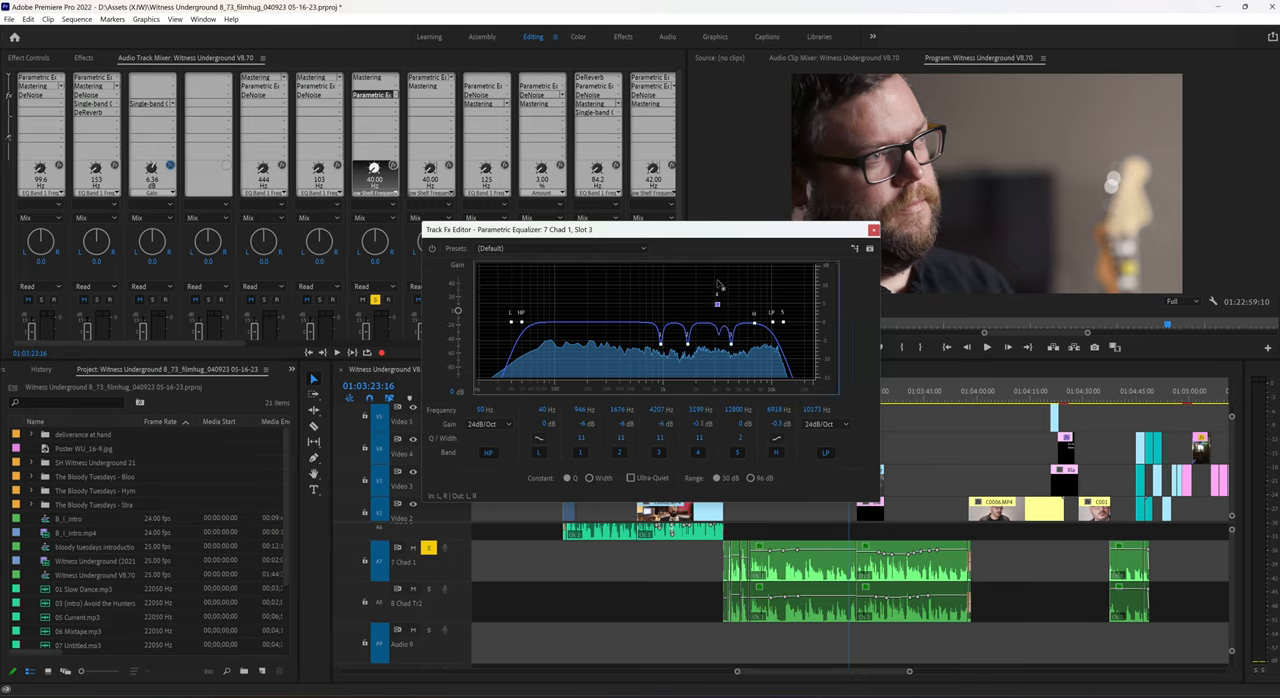
left_click_drag(718, 300, 718, 268)
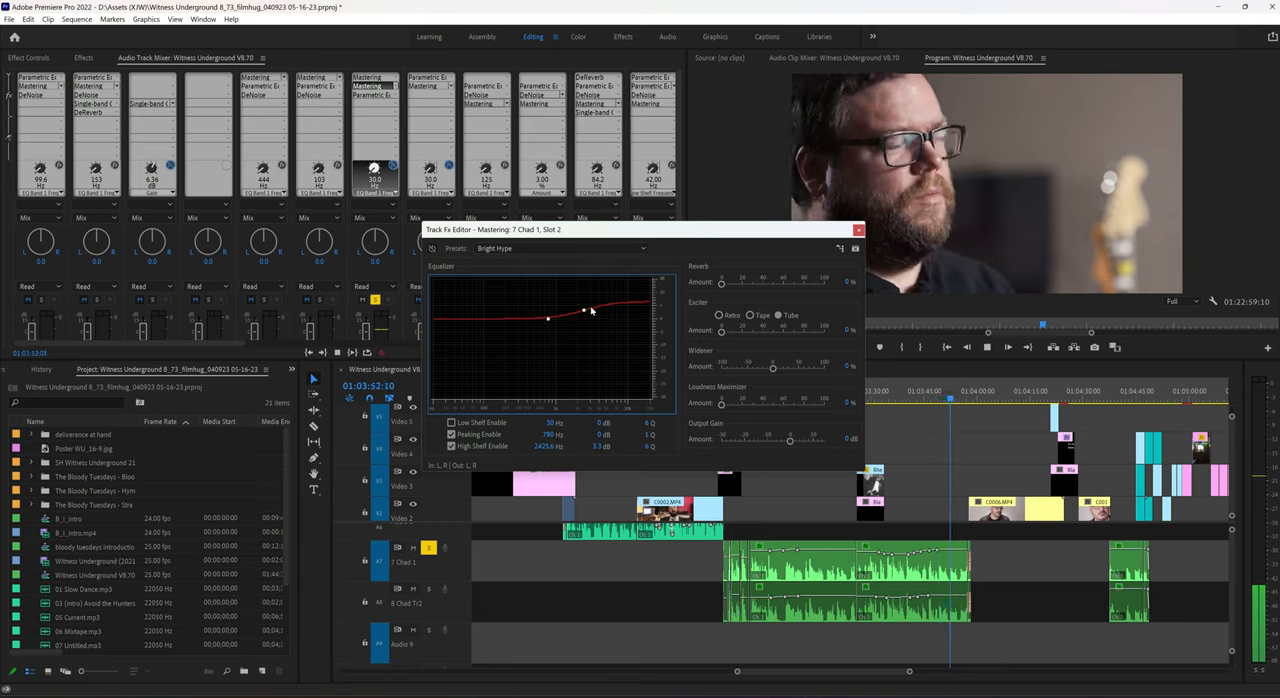
Step: Reshape Chad 1's Mastering equalizer curve and close the editor
left_click_drag(548, 316, 596, 312)
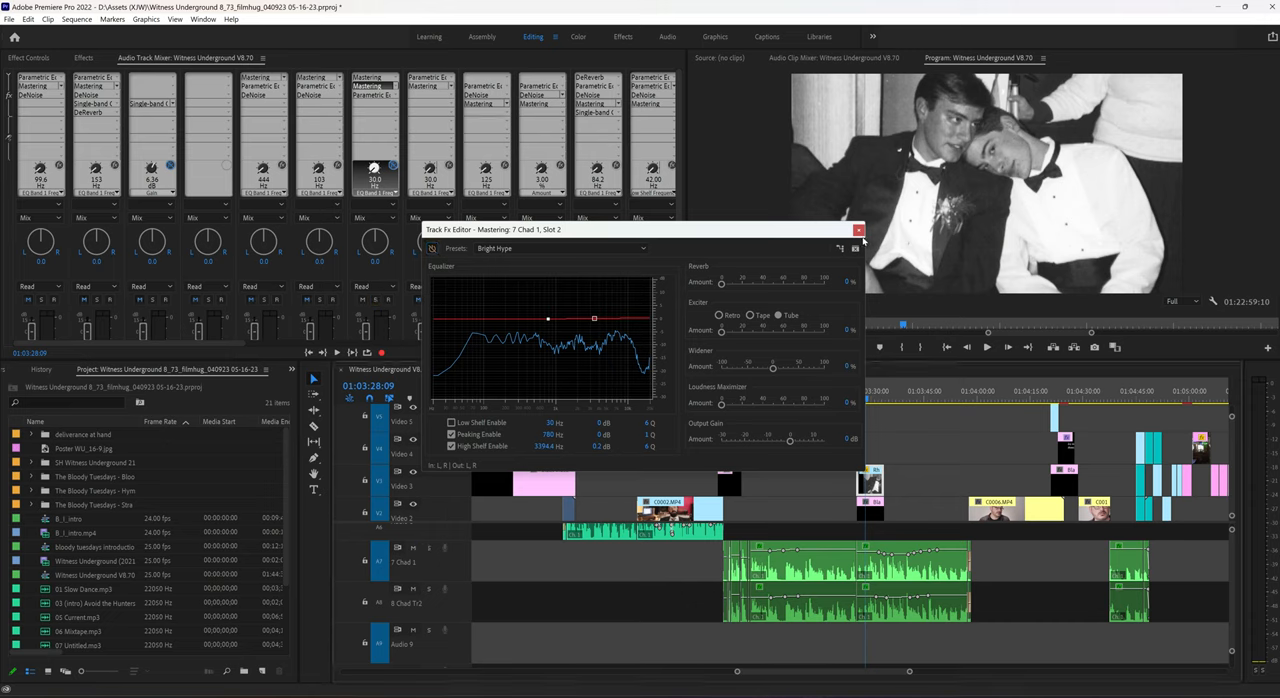
left_click(858, 228)
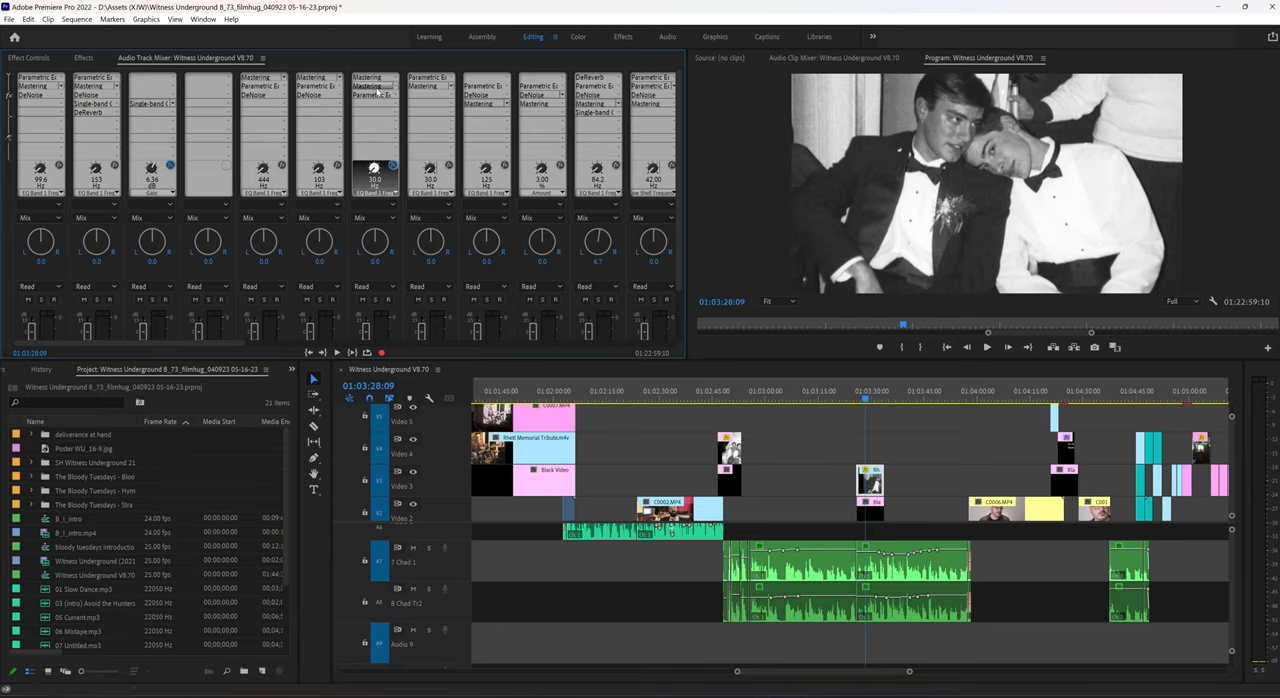
Step: Review track 8's Mastering preset settings and close its editor
double_click(372, 88)
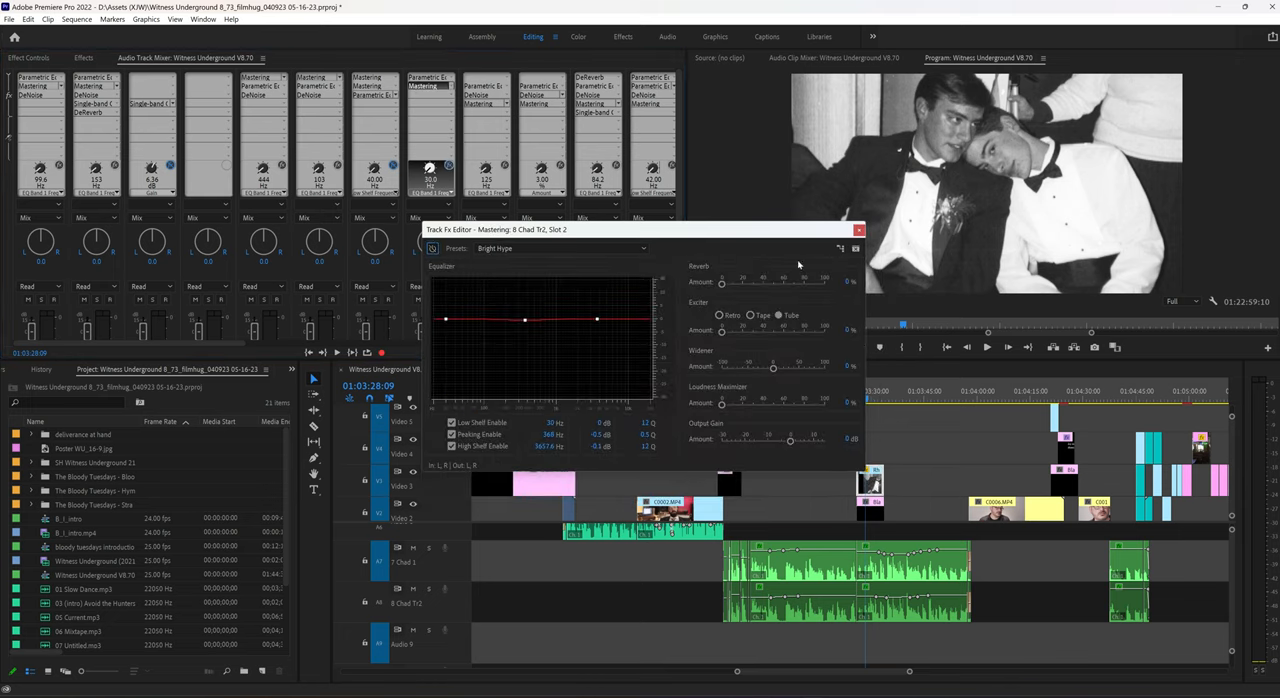
left_click(858, 228)
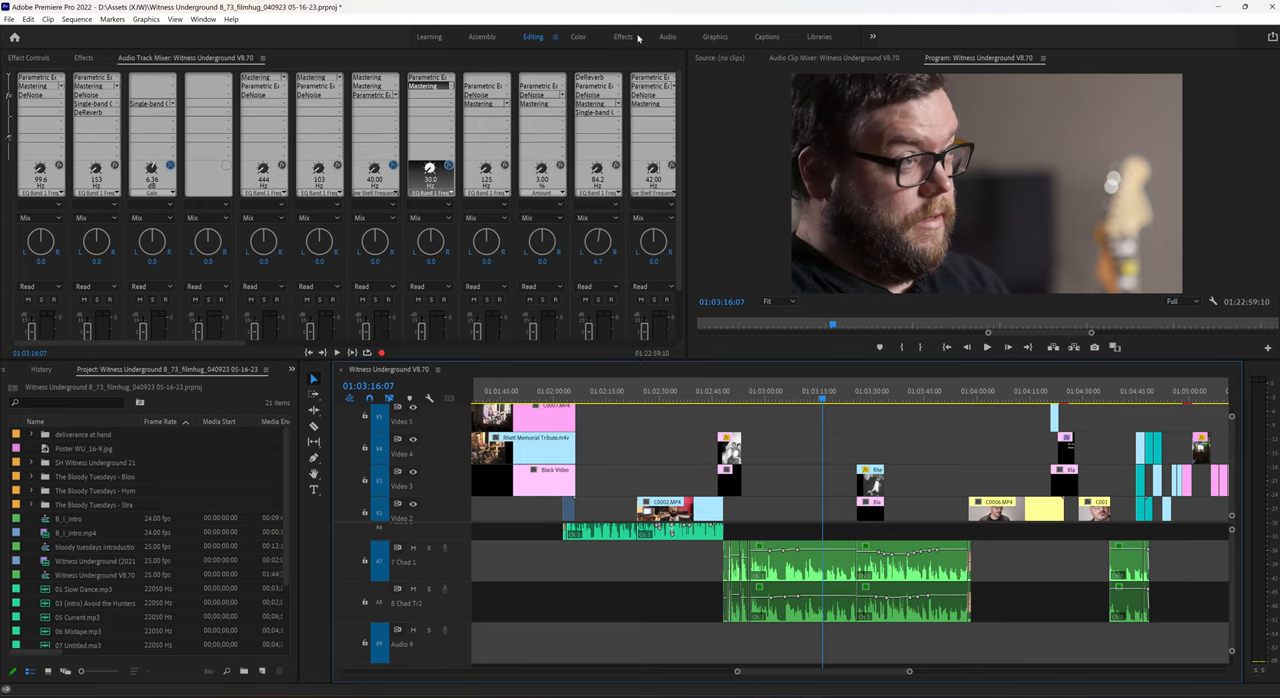
mouse_move(602, 22)
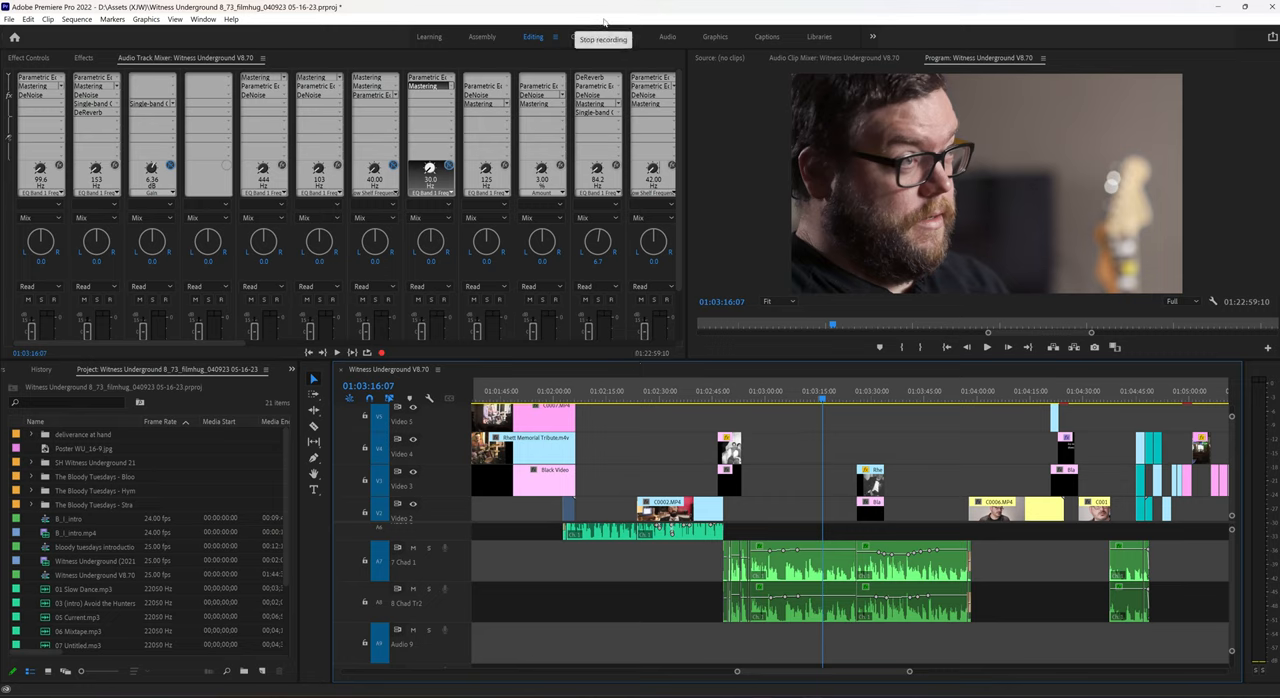